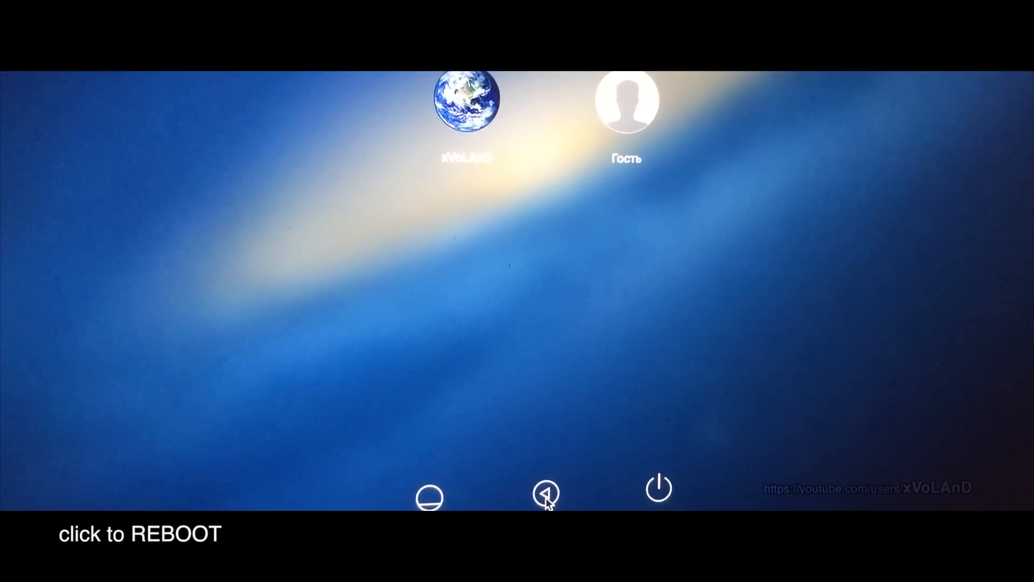
# - Restart the Mac from the login screen into the recovery environment
pyautogui.click(545, 494)
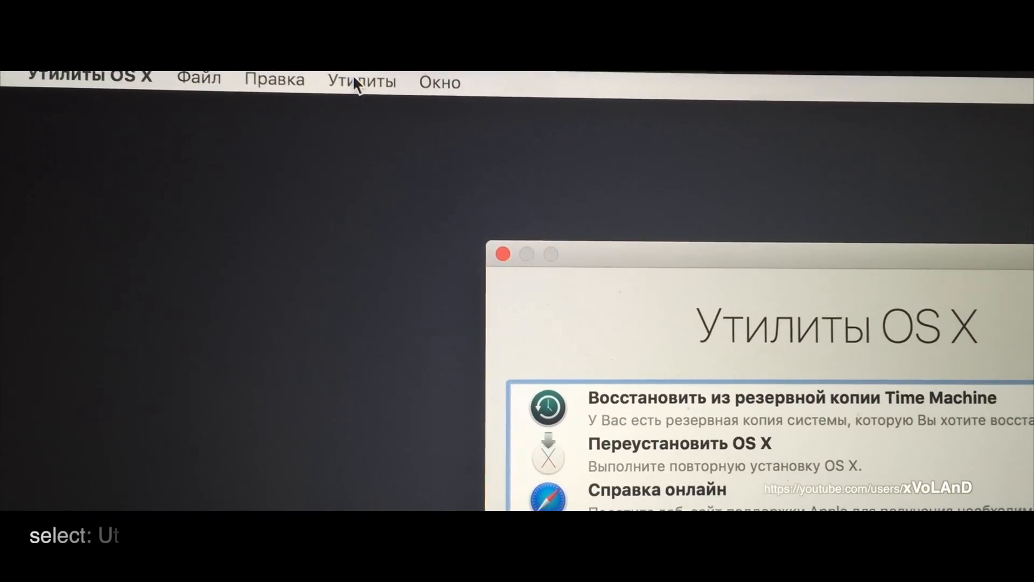
# - Launch Terminal from the Recovery Utilities menu to get a root bash prompt
pyautogui.click(360, 78)
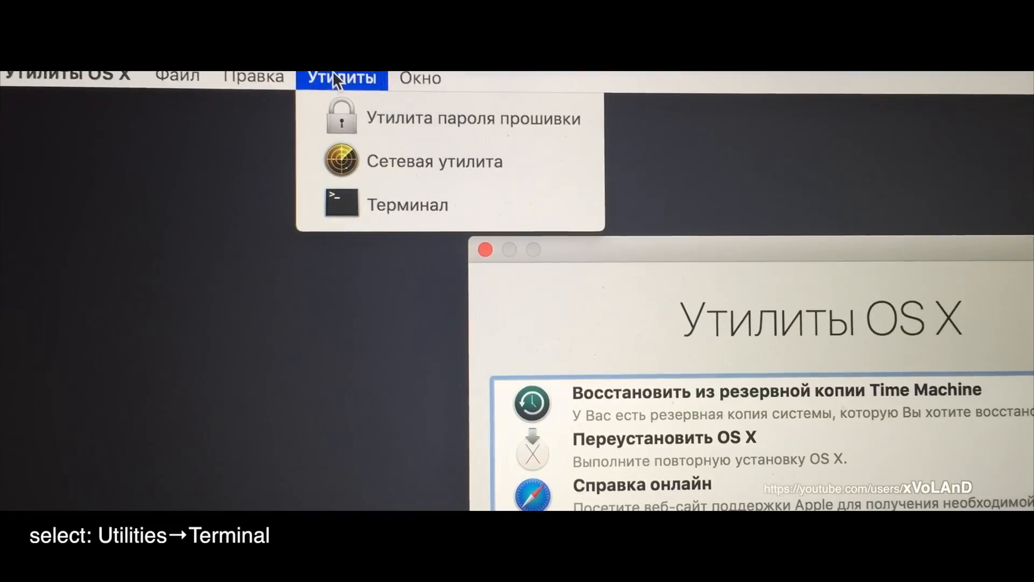
pyautogui.click(406, 205)
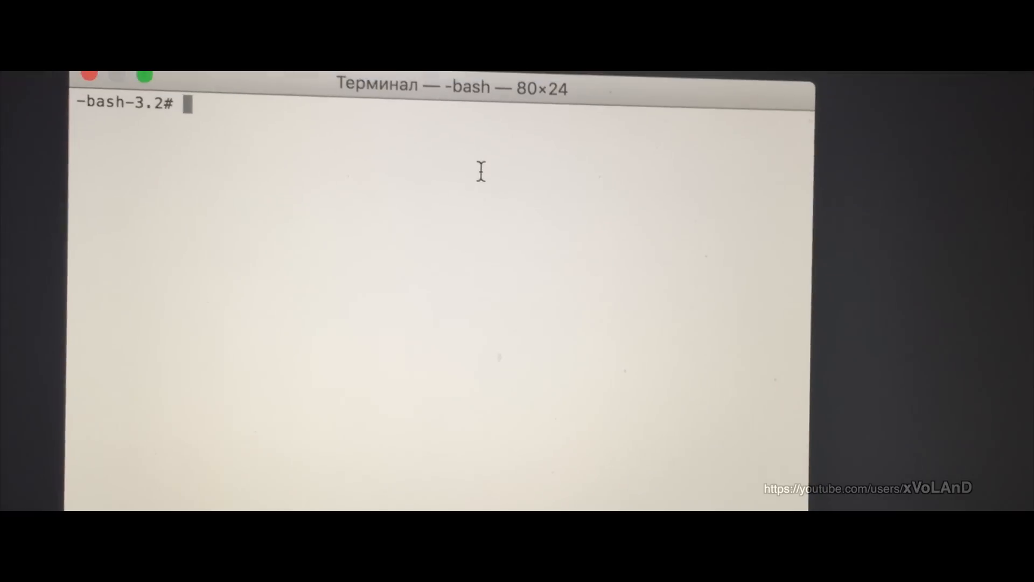
# - Run csrutil enable --without kext so protection is enabled but kext signing stays off
pyautogui.write('cs')
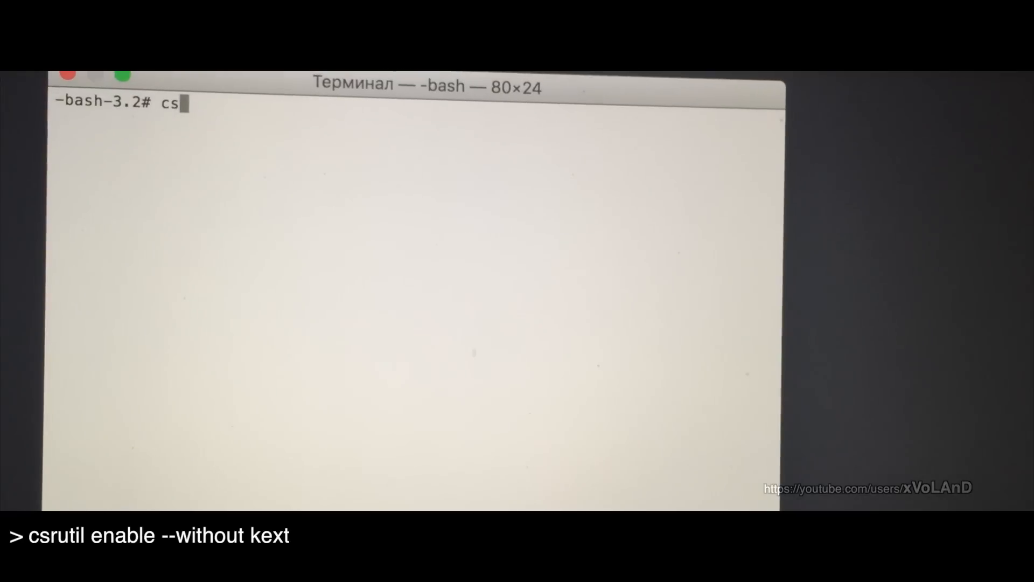
pyautogui.write('rut')
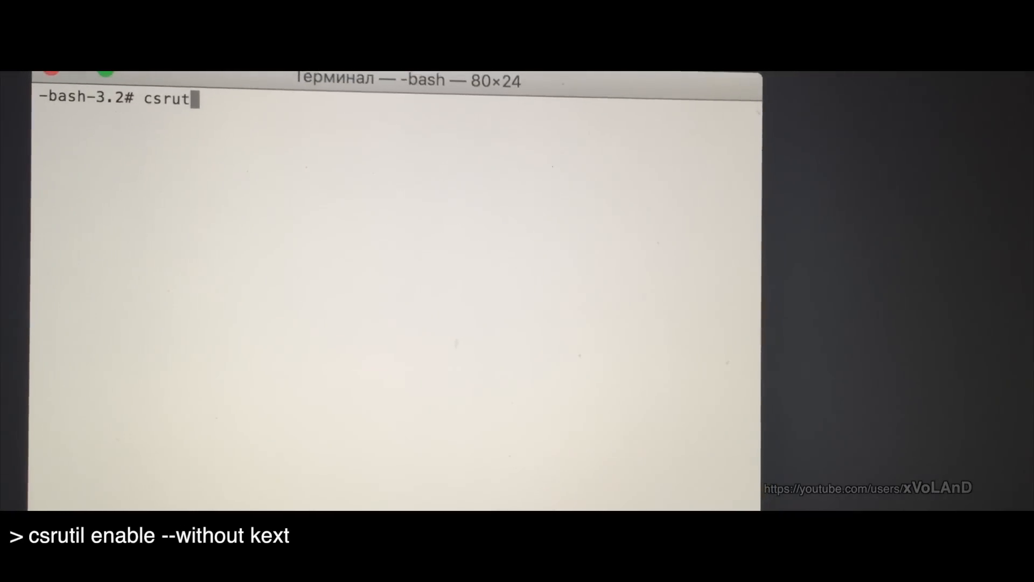
pyautogui.write('il')
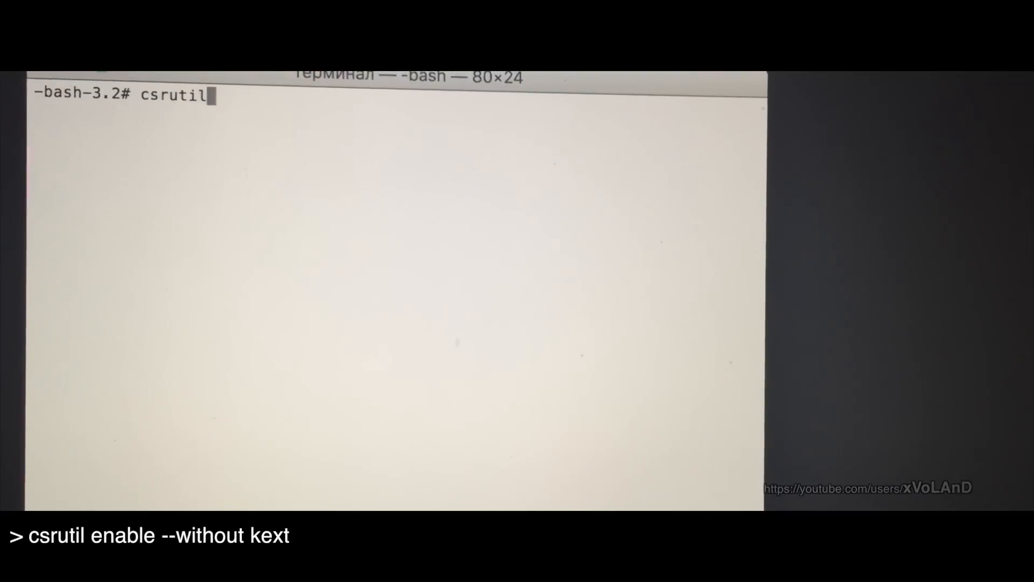
pyautogui.write('ena')
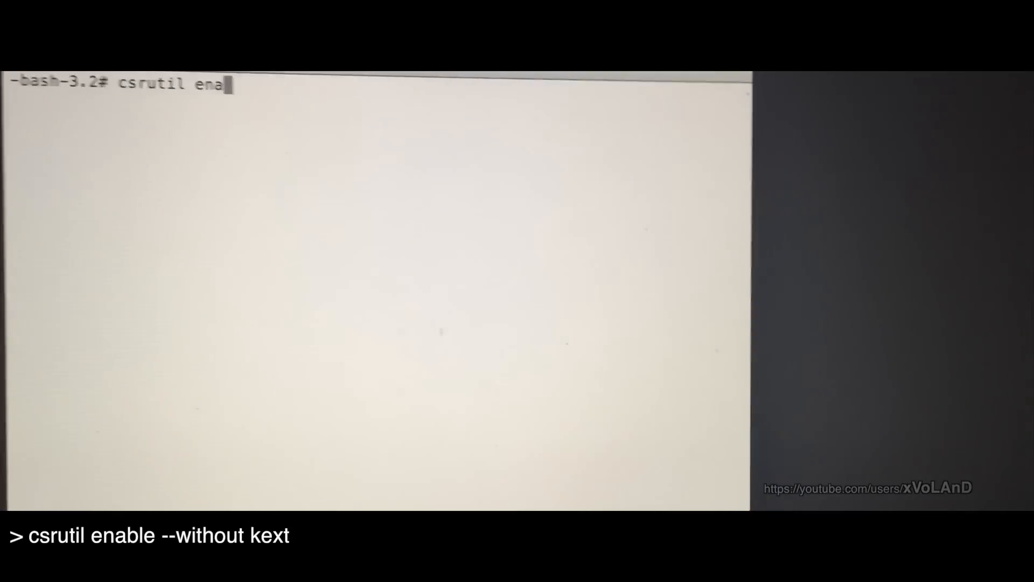
pyautogui.press('Return')
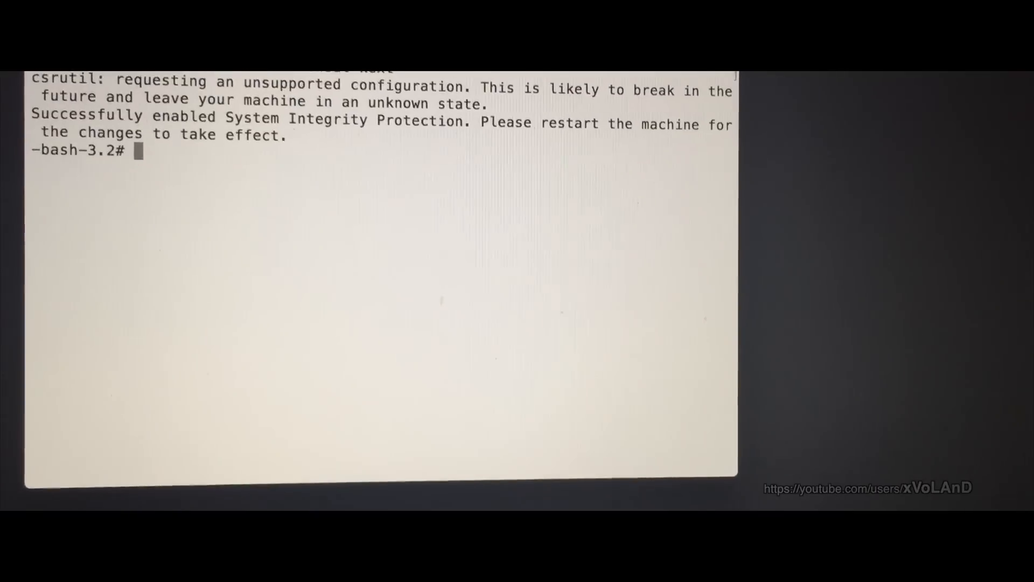
# - Run csrutil status and confirm System Integrity Protection reports enabled
pyautogui.write('c')
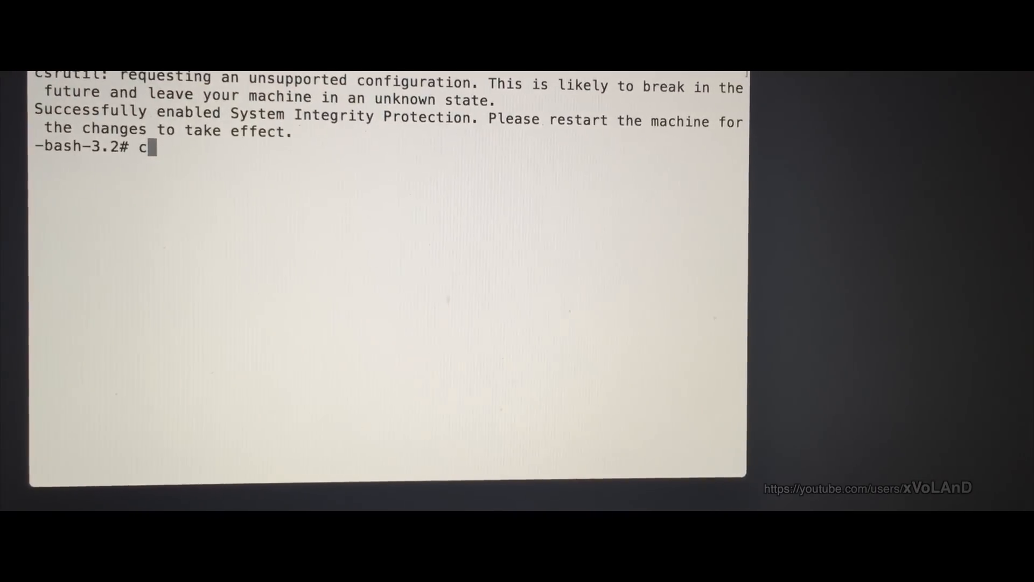
pyautogui.write('sr')
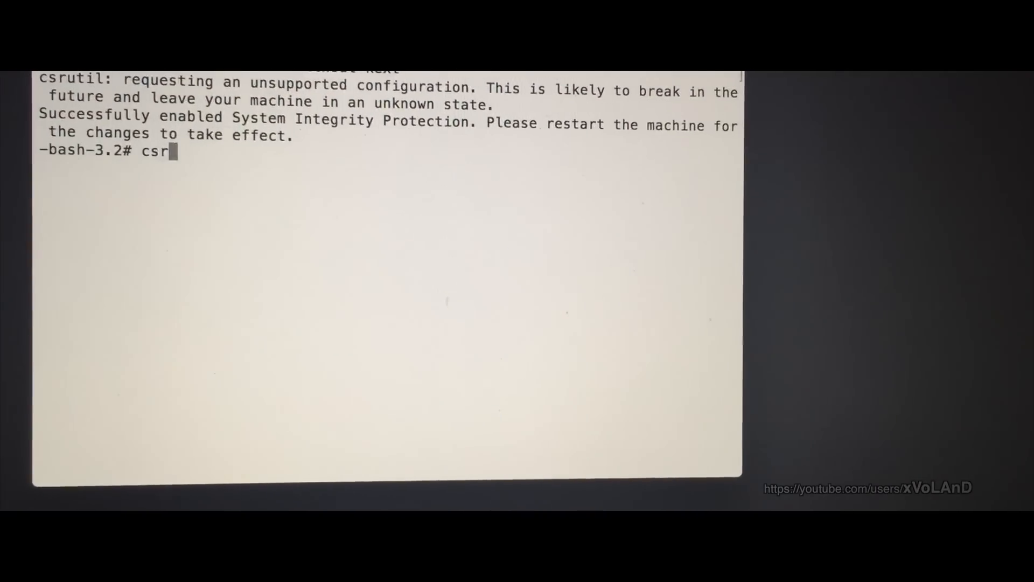
pyautogui.write('util sta')
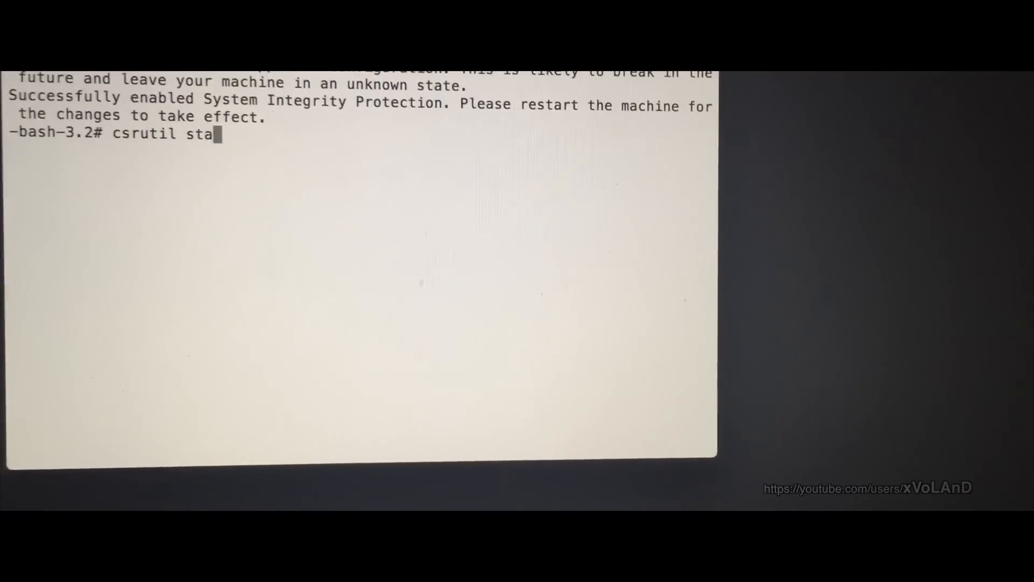
pyautogui.write('tus')
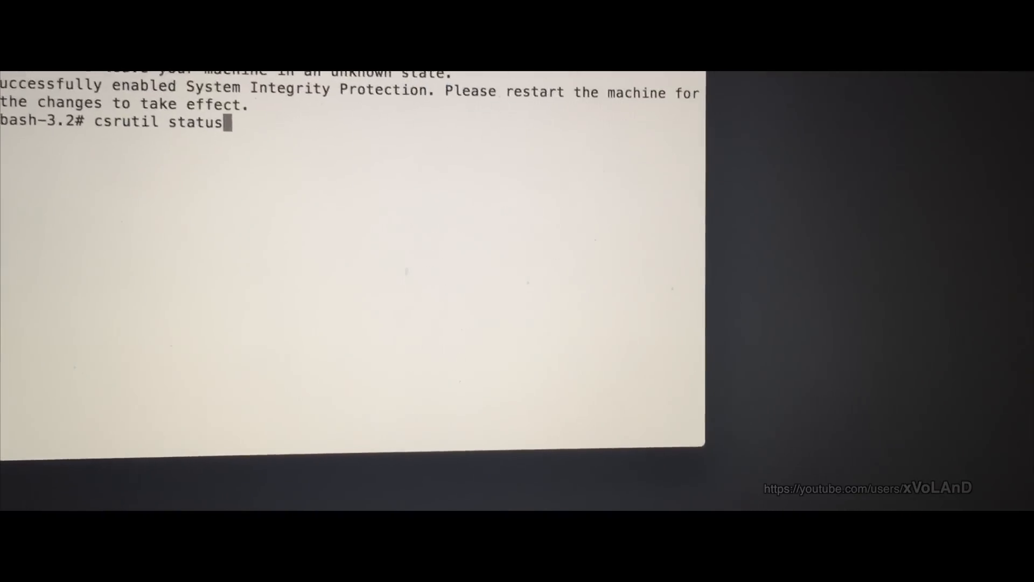
pyautogui.press('Return')
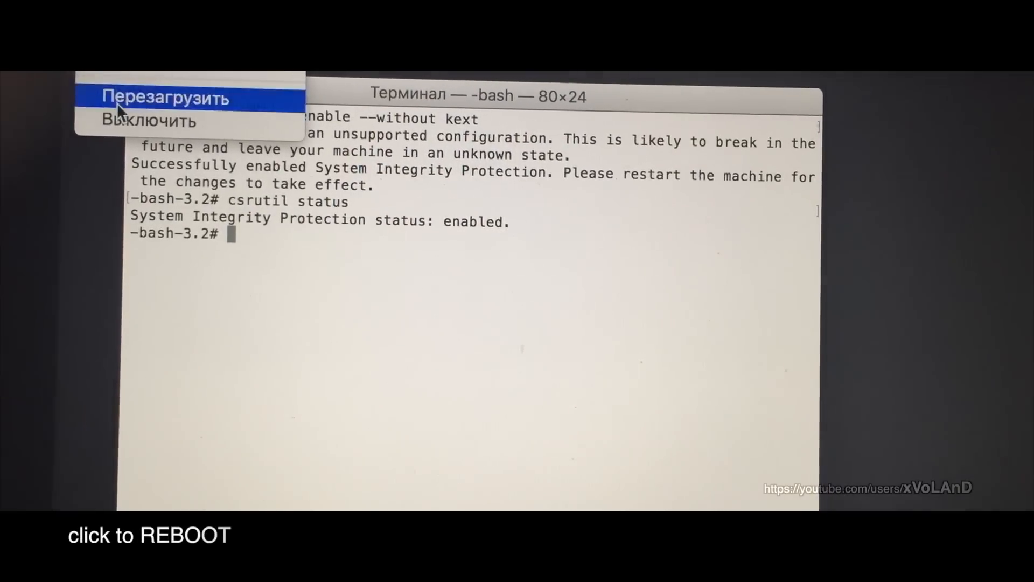
# - Restart the Mac from the Apple menu to apply the new protection settings
pyautogui.click(165, 98)
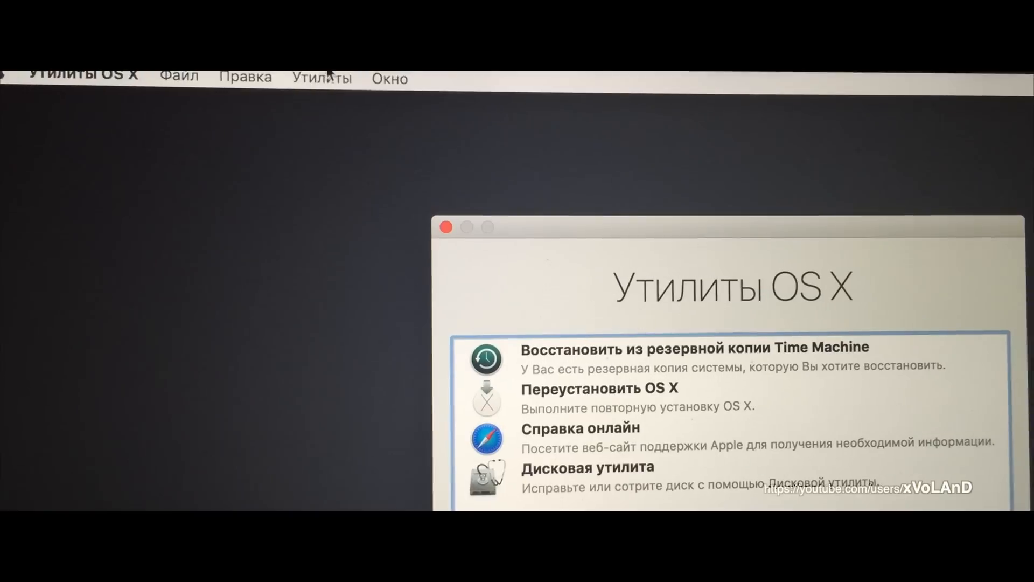
# - Reopen Terminal from Recovery Utilities to verify only kext signing is disabled
pyautogui.click(322, 77)
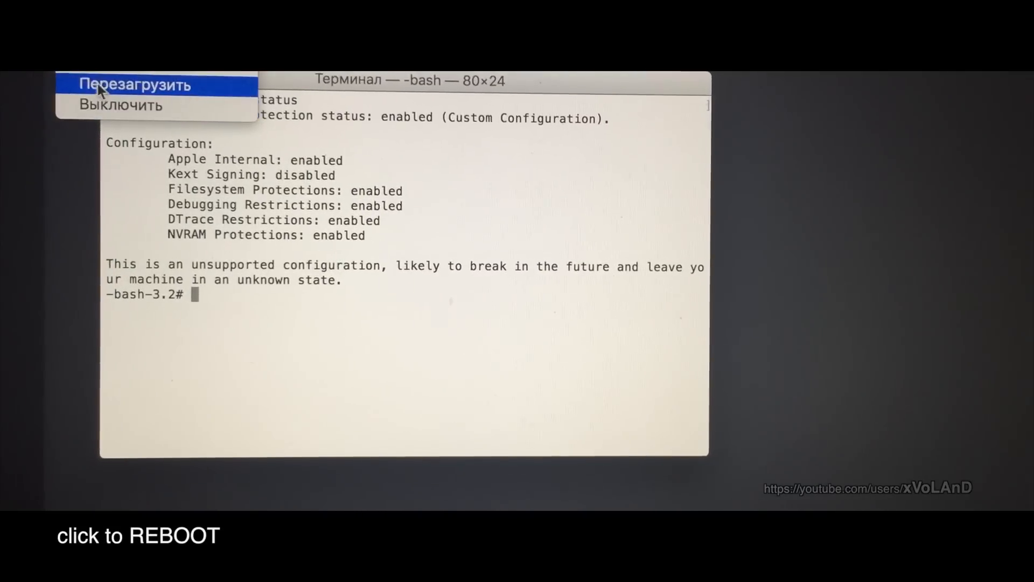
# - Restart into El Capitan and select /dev/cu.wchusbserial1410 as the Arduino IDE port
pyautogui.click(135, 86)
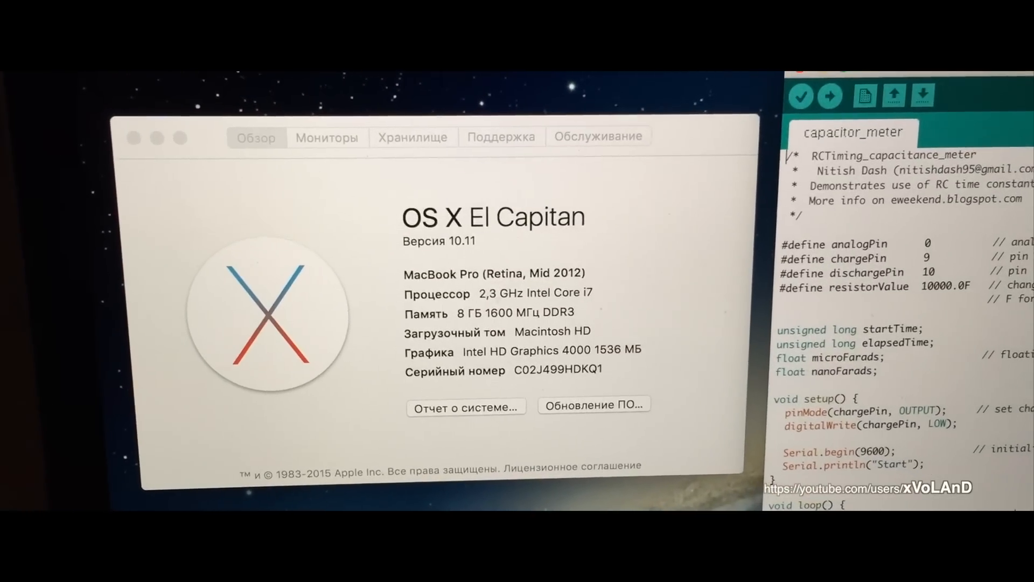
pyautogui.click(508, 168)
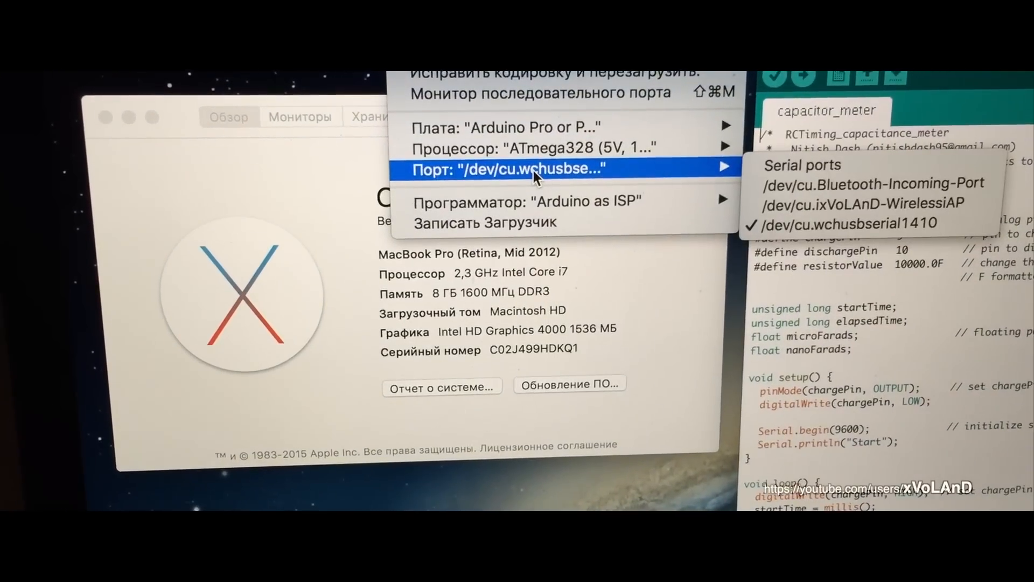